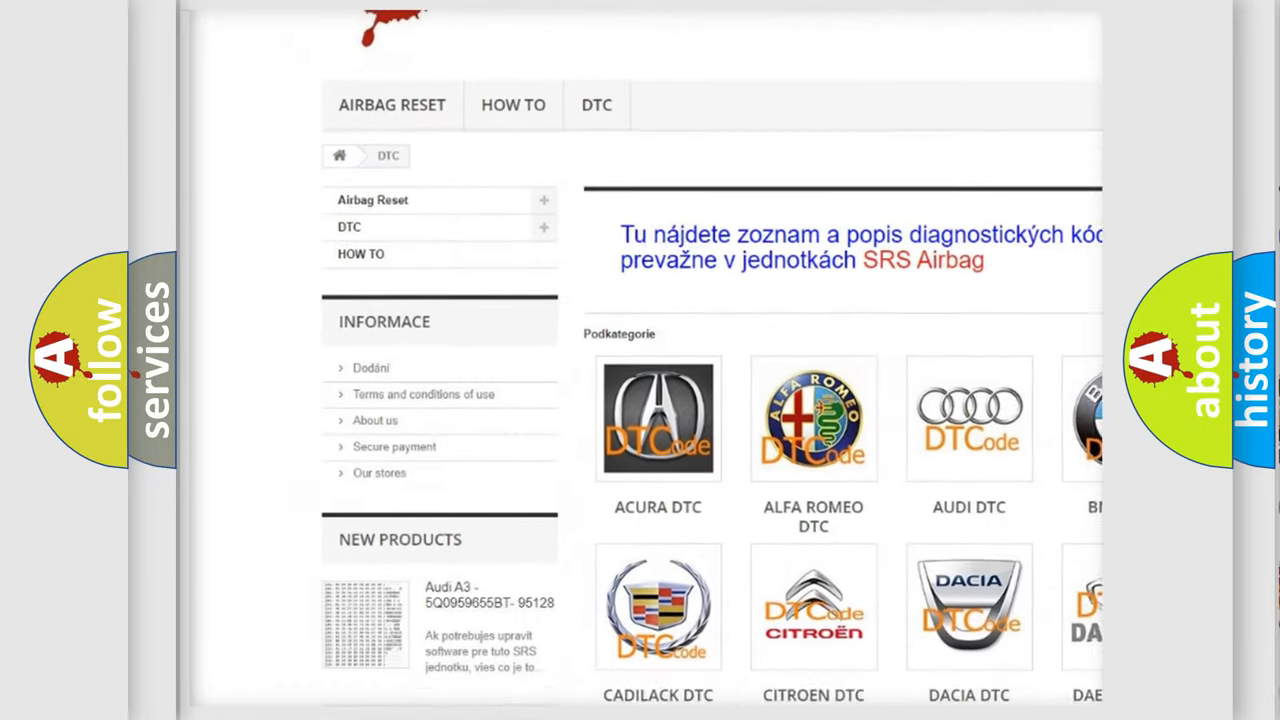
pyautogui.scroll(-3)
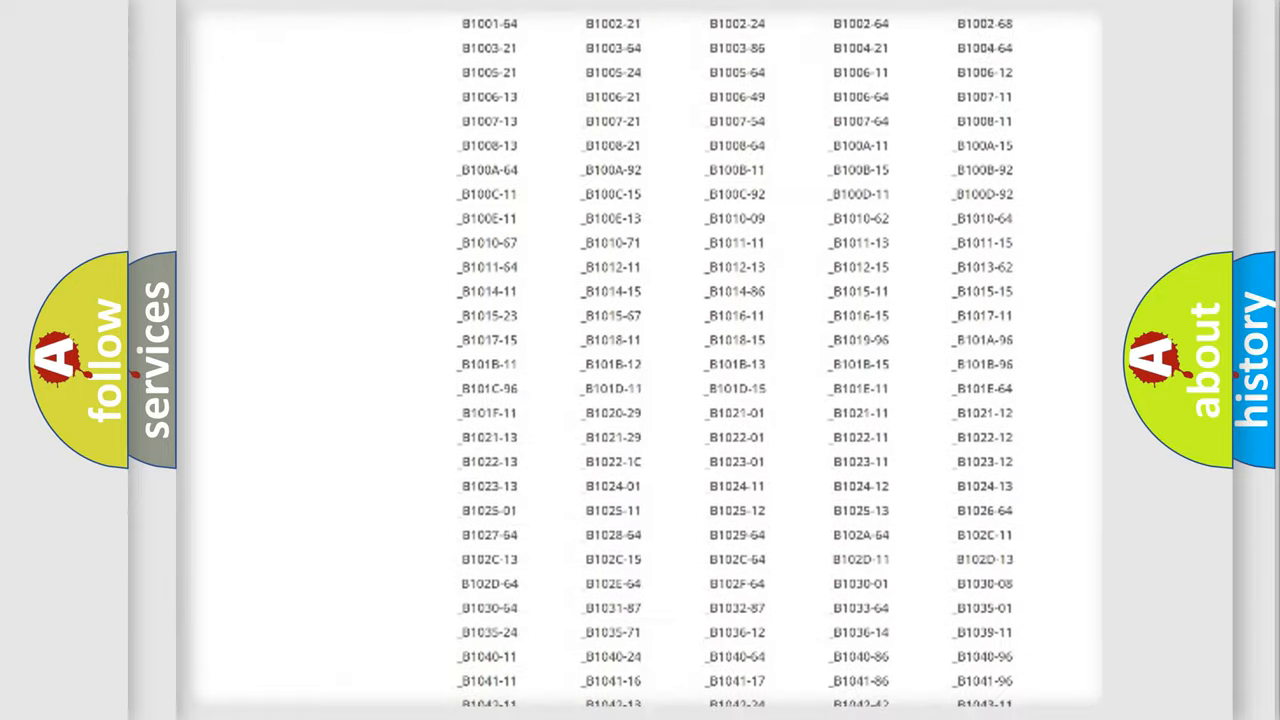
pyautogui.scroll(-3)
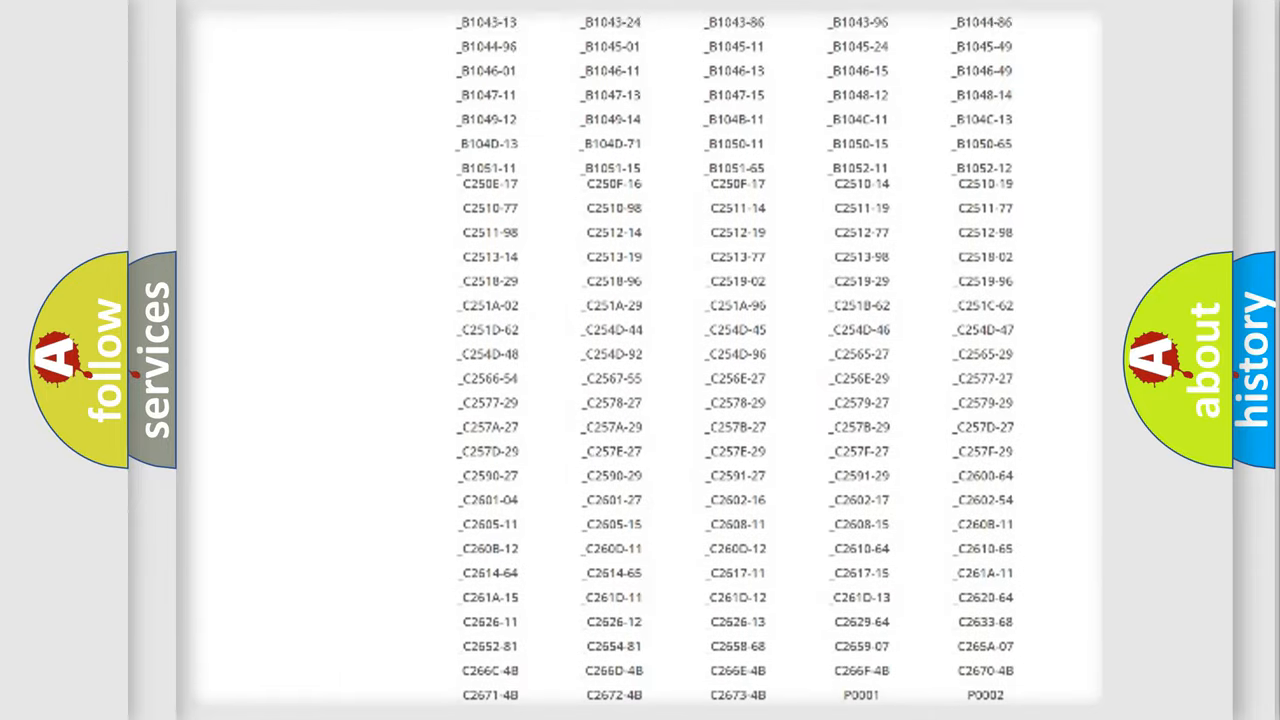